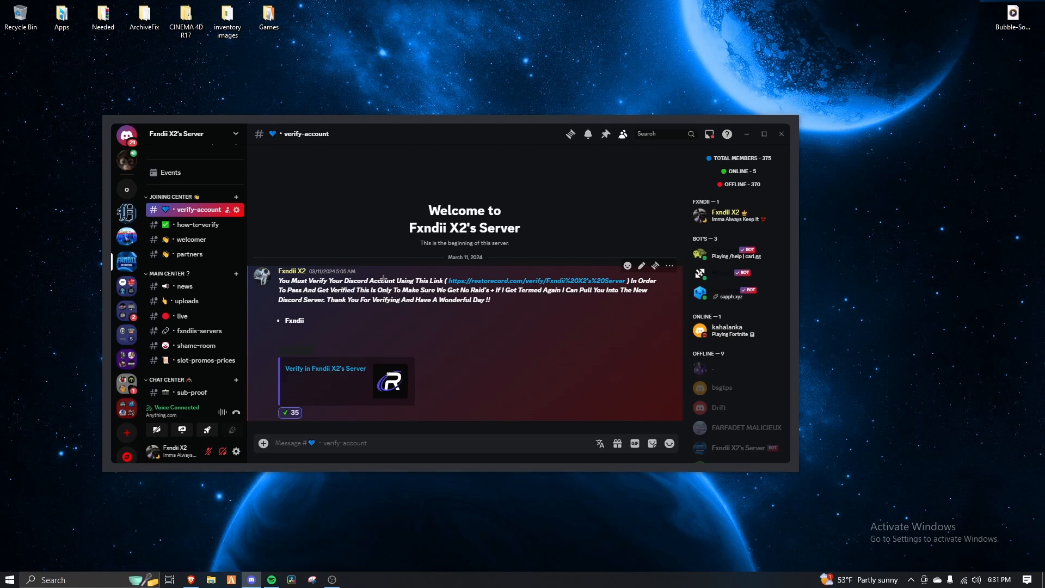
Browse from the sub-proof channel down to mumu-player to view its download links.
{"action": "left_click", "coordinate": [198, 224]}
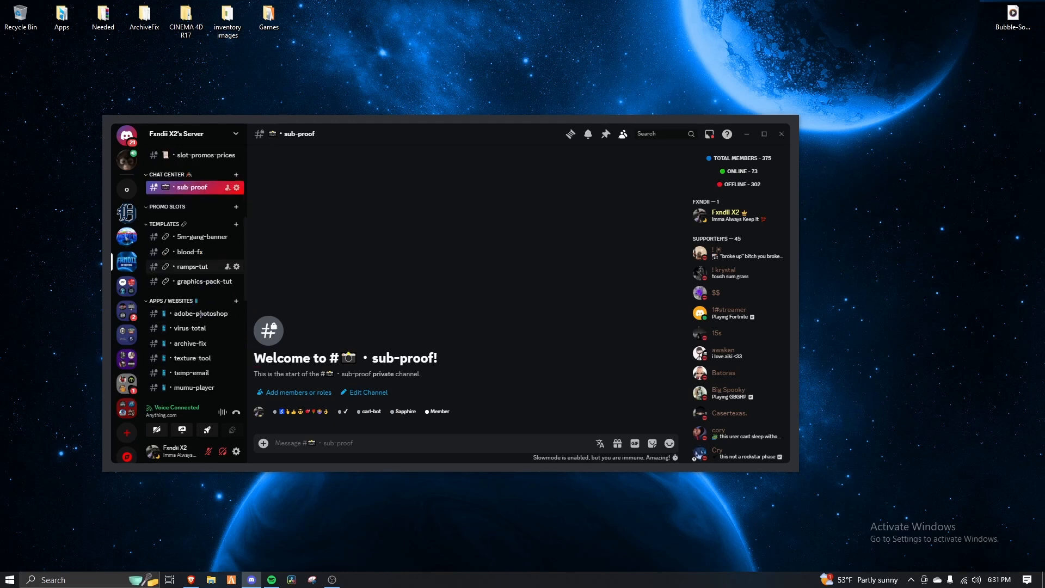
{"action": "scroll", "scroll_direction": "down", "scroll_amount": 3}
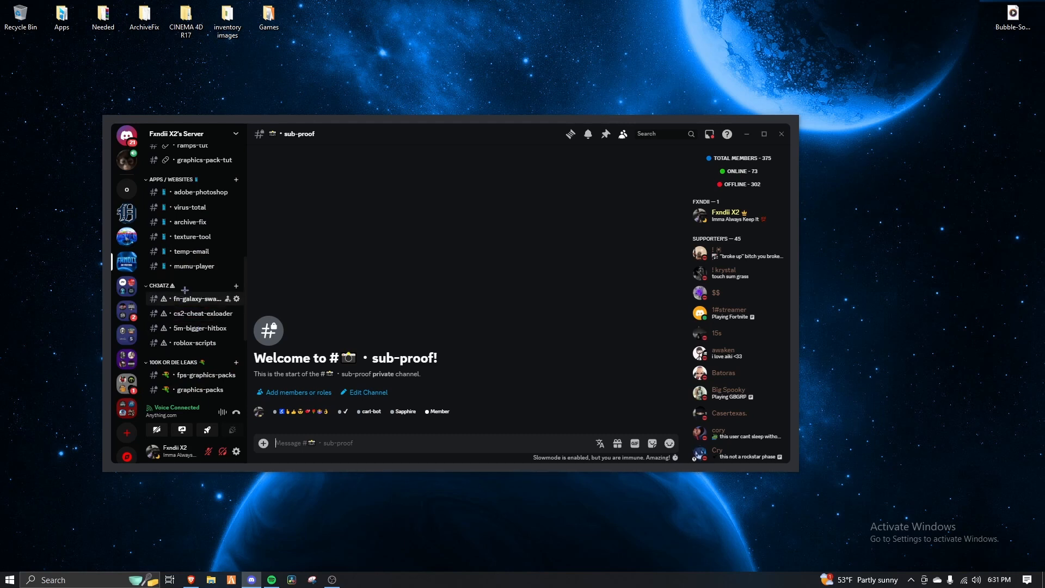
{"action": "left_click", "coordinate": [194, 265]}
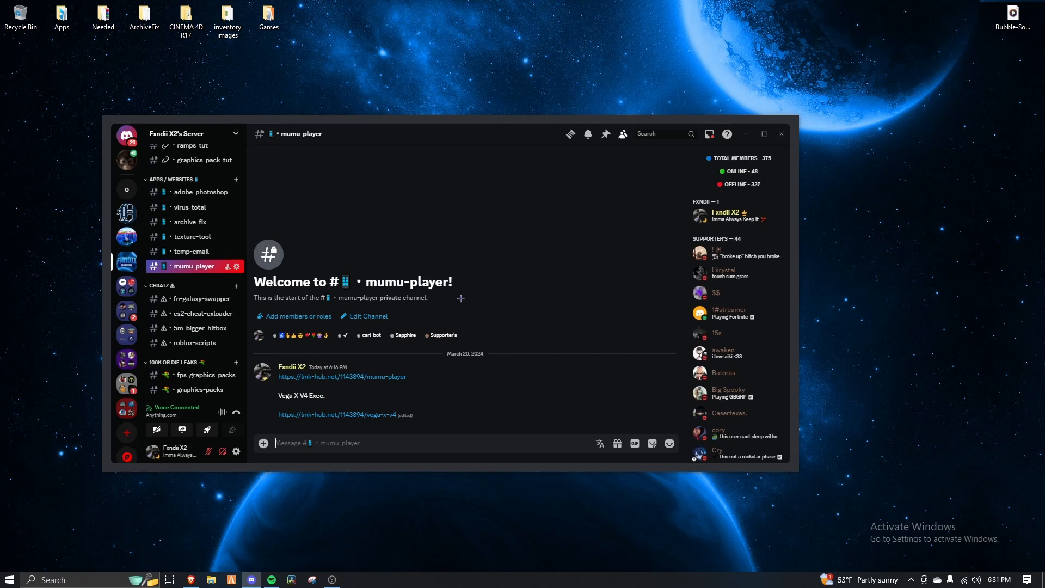
{"action": "mouse_move", "coordinate": [360, 377]}
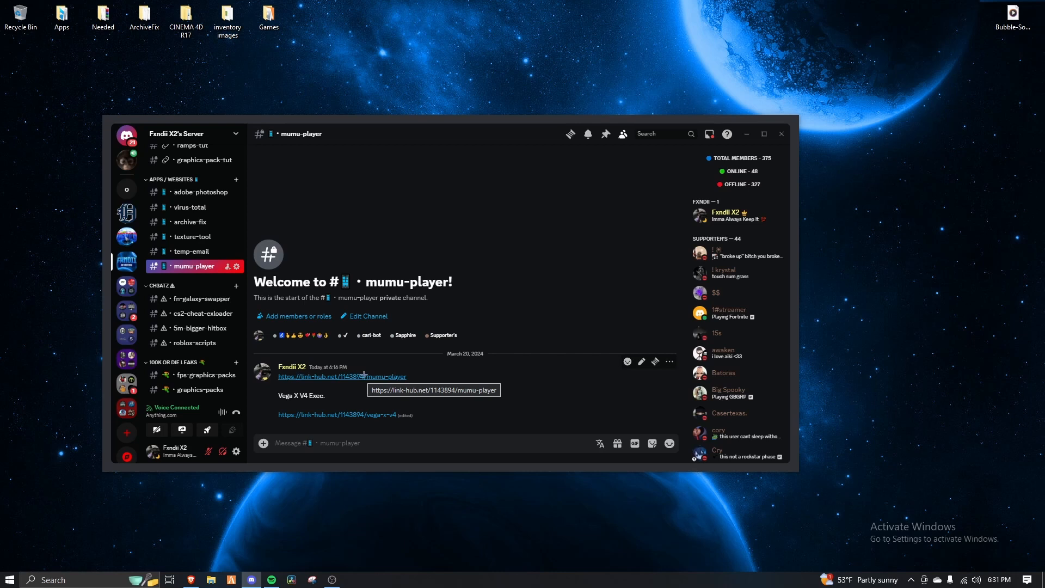
{"action": "mouse_move", "coordinate": [220, 559]}
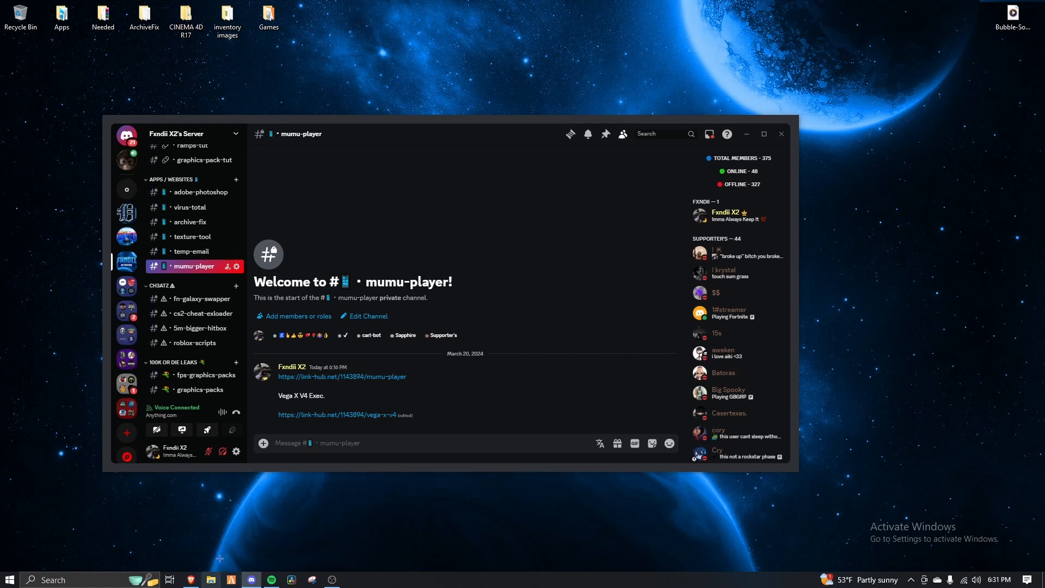
Find the mumu installer in Downloads and run Quick Install in the background.
{"action": "left_click", "coordinate": [211, 579]}
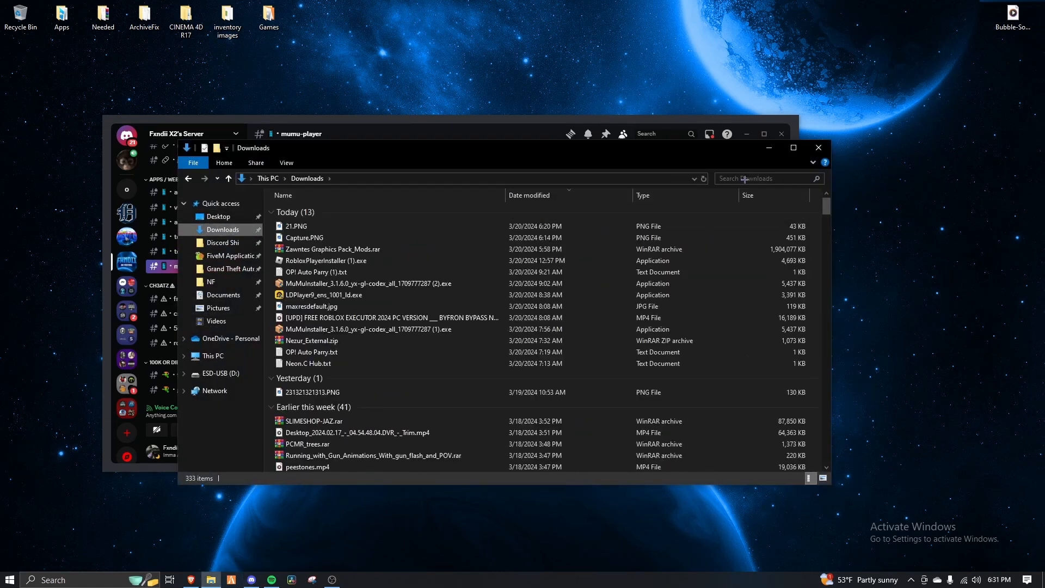
{"action": "type", "text": "mumu"}
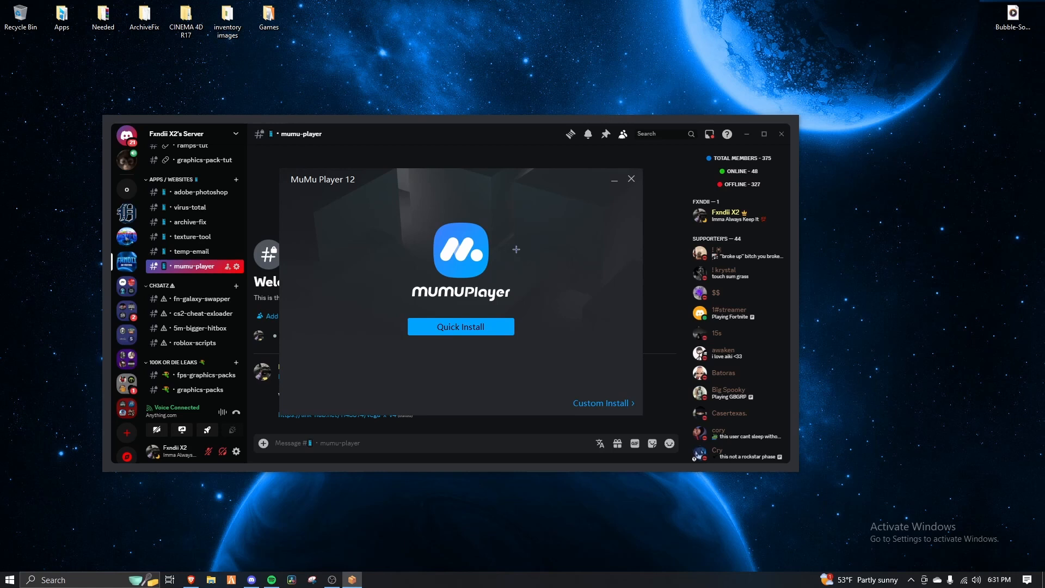
{"action": "left_click", "coordinate": [460, 326]}
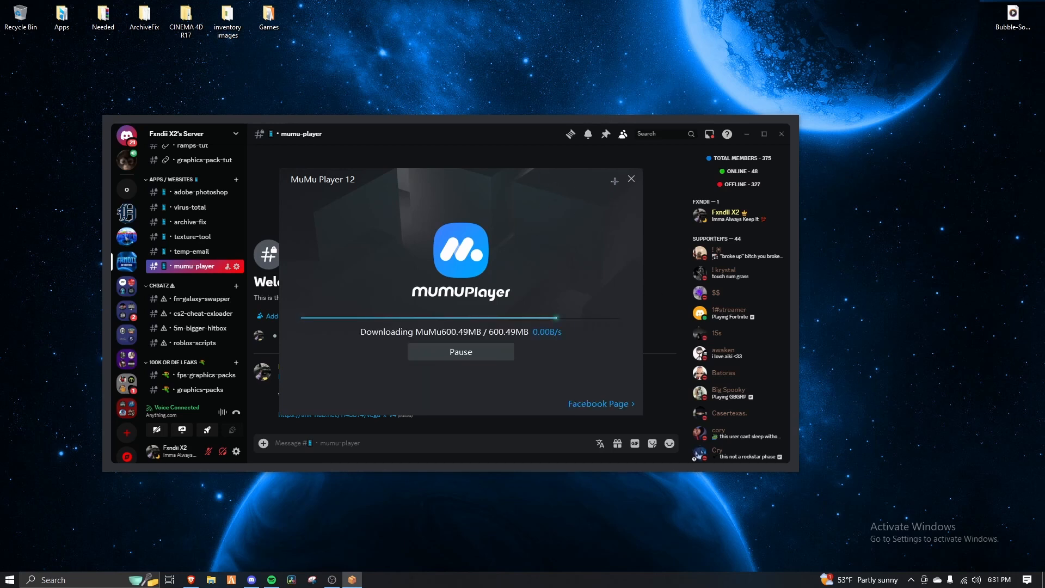
{"action": "left_click", "coordinate": [629, 179]}
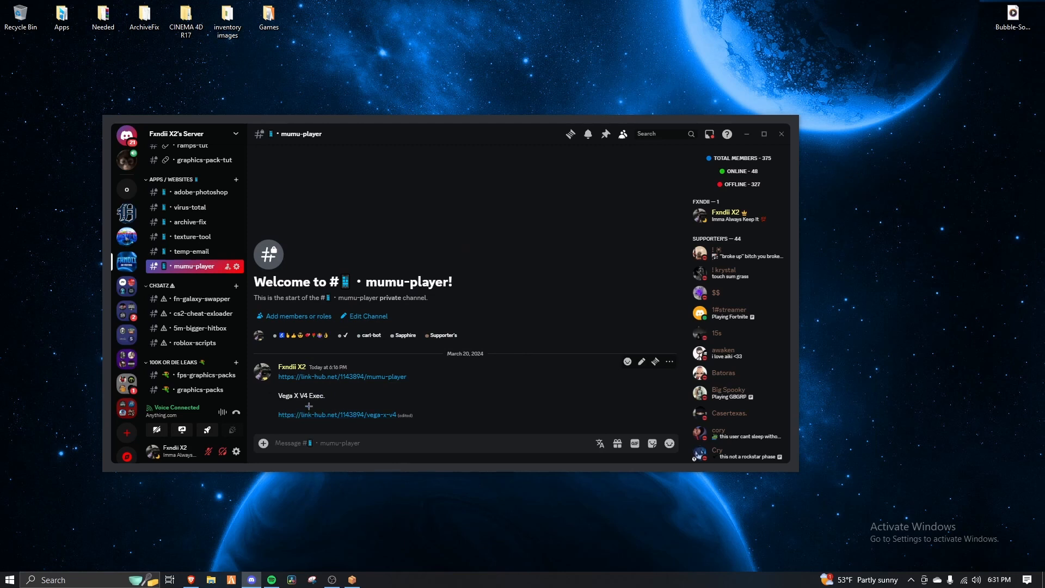
Wait on Discord until MuMu Player 12 launches its User Agreement dialog.
{"action": "left_click", "coordinate": [344, 414]}
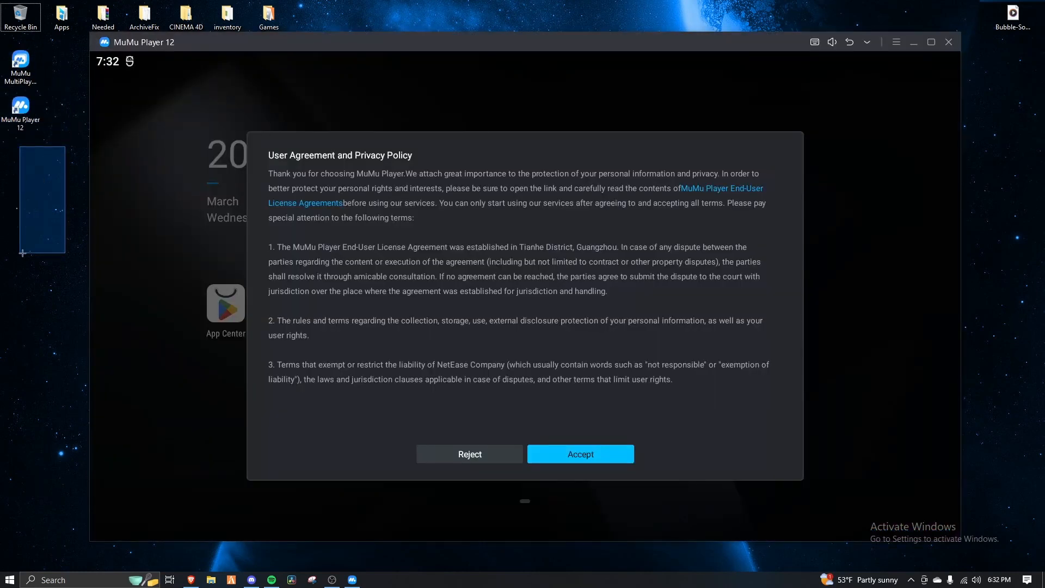
Accept the agreement, download Vega_X_V4.apk via Browser, and install it.
{"action": "left_click", "coordinate": [579, 454]}
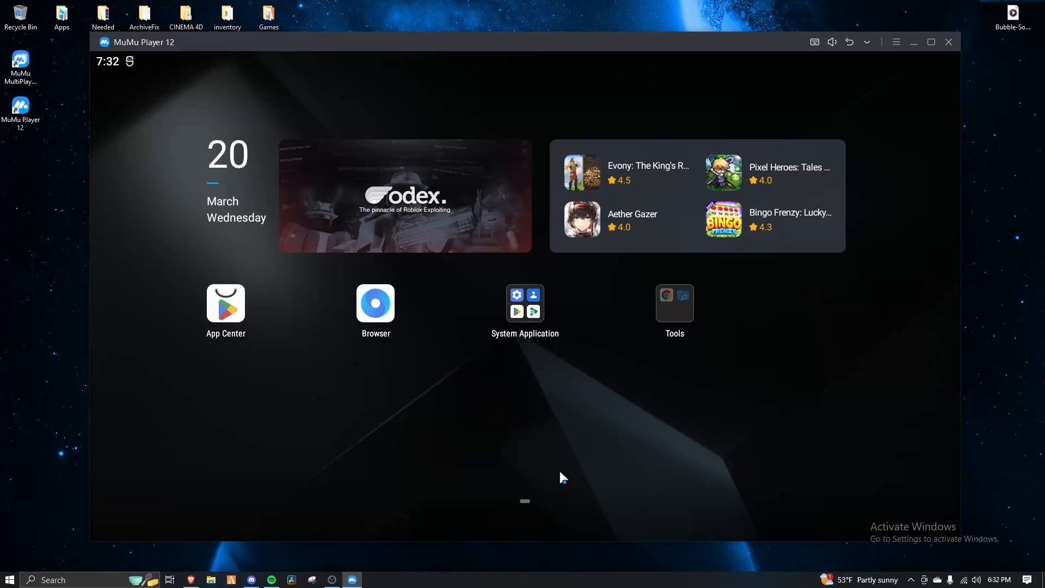
{"action": "mouse_move", "coordinate": [326, 327]}
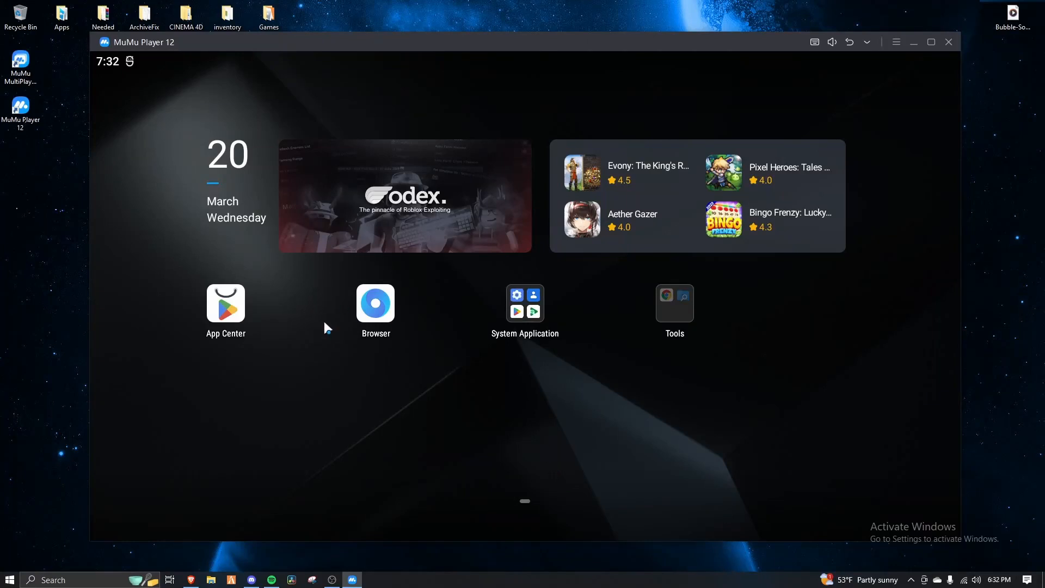
{"action": "left_click", "coordinate": [374, 305]}
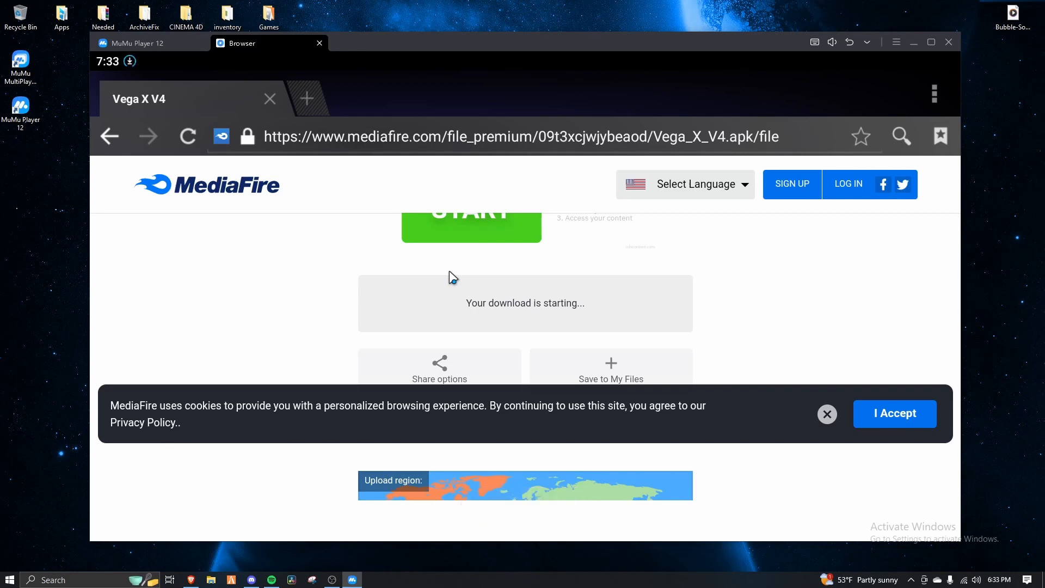
{"action": "mouse_move", "coordinate": [138, 70]}
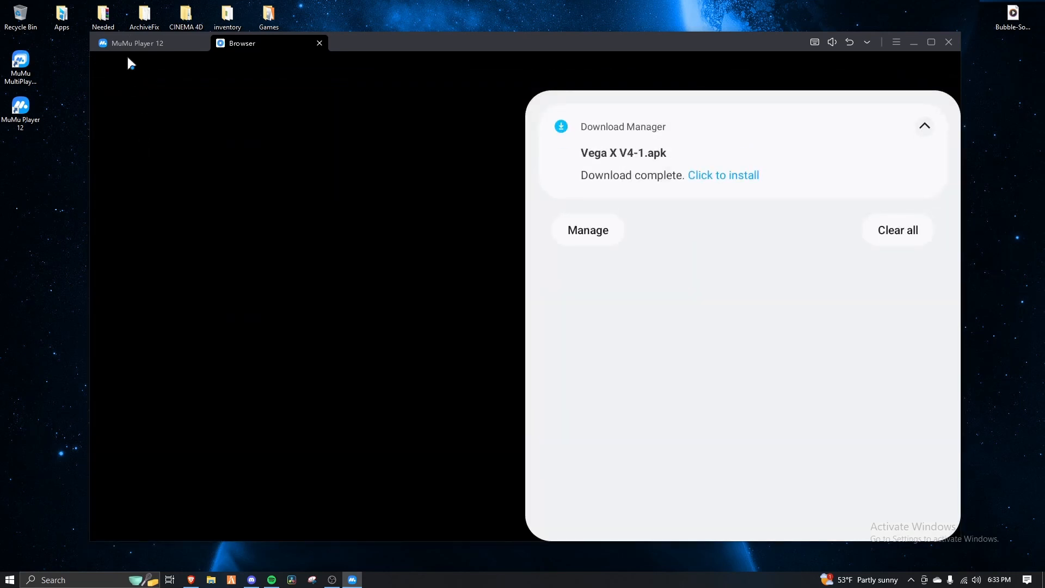
{"action": "mouse_move", "coordinate": [377, 273]}
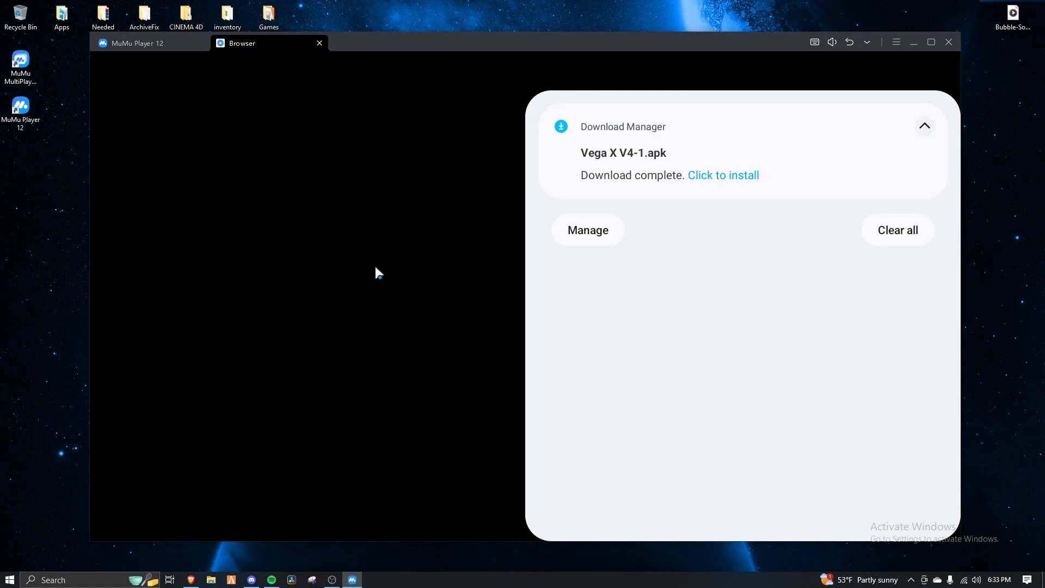
{"action": "left_click", "coordinate": [722, 175]}
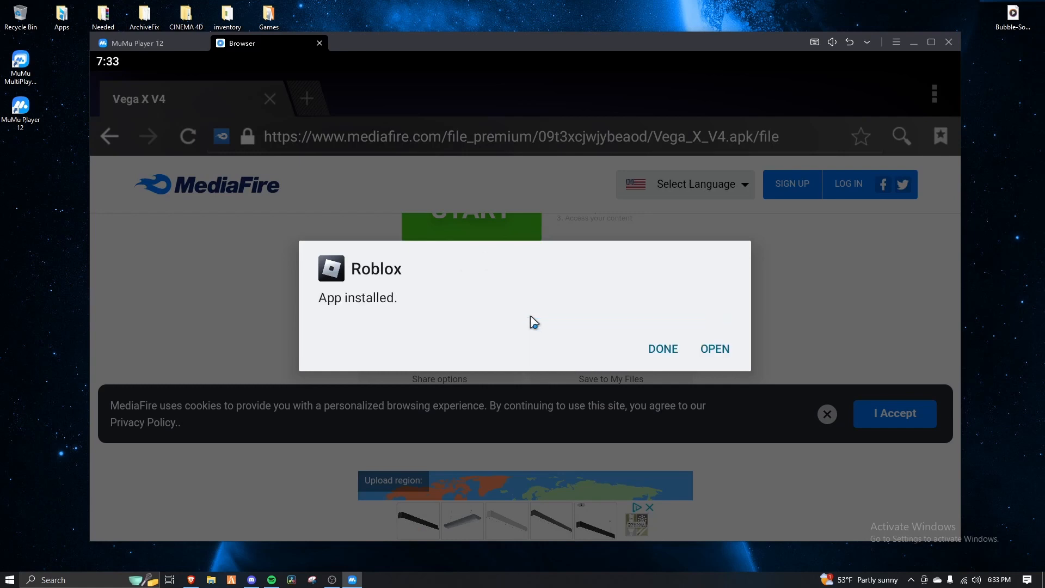
Launch the Roblox app, dismiss the tip, and allow it to manage all files.
{"action": "left_click", "coordinate": [713, 349]}
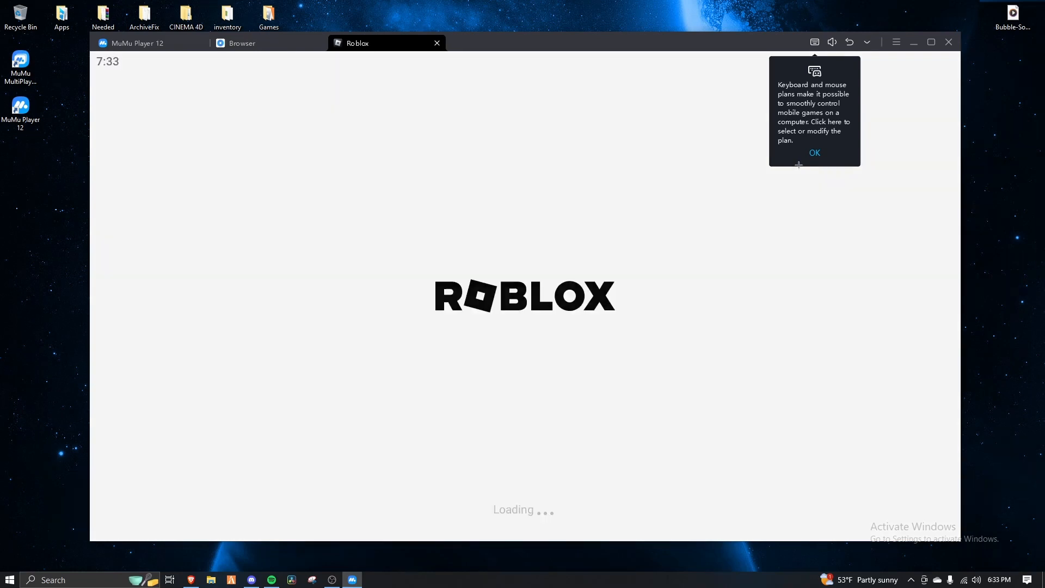
{"action": "left_click", "coordinate": [813, 152]}
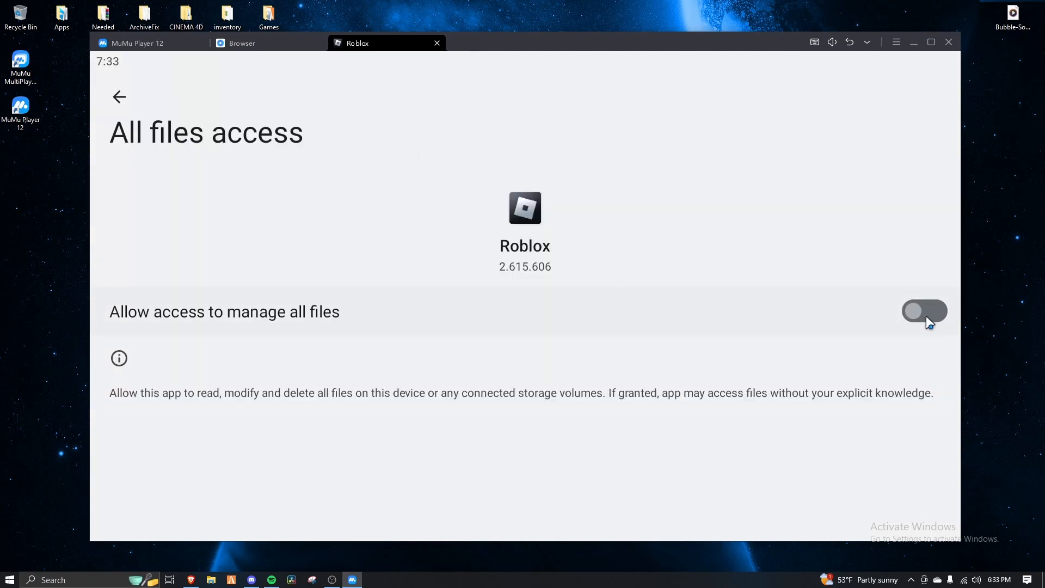
{"action": "left_click", "coordinate": [924, 312]}
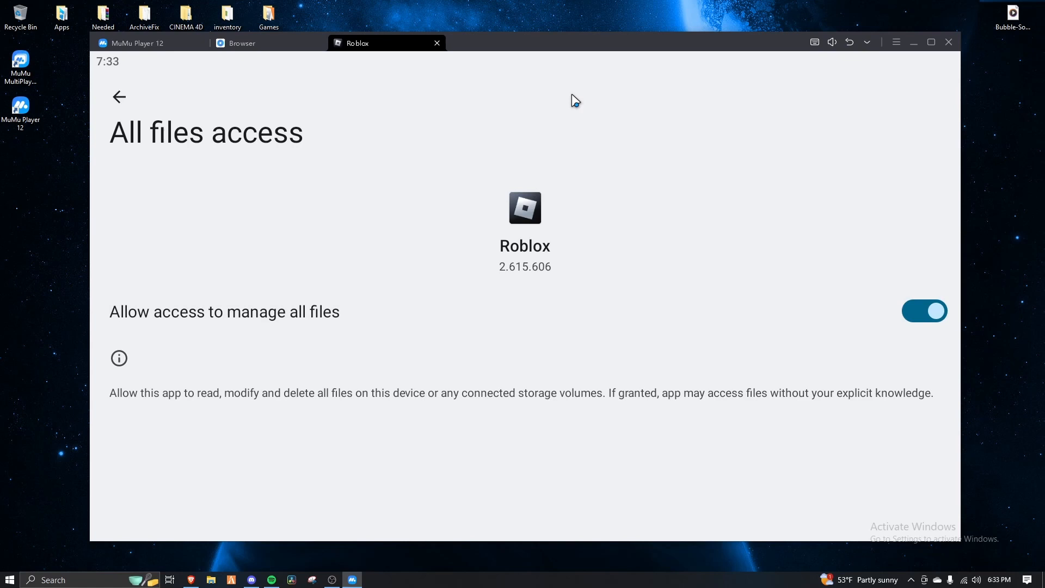
{"action": "mouse_move", "coordinate": [465, 254]}
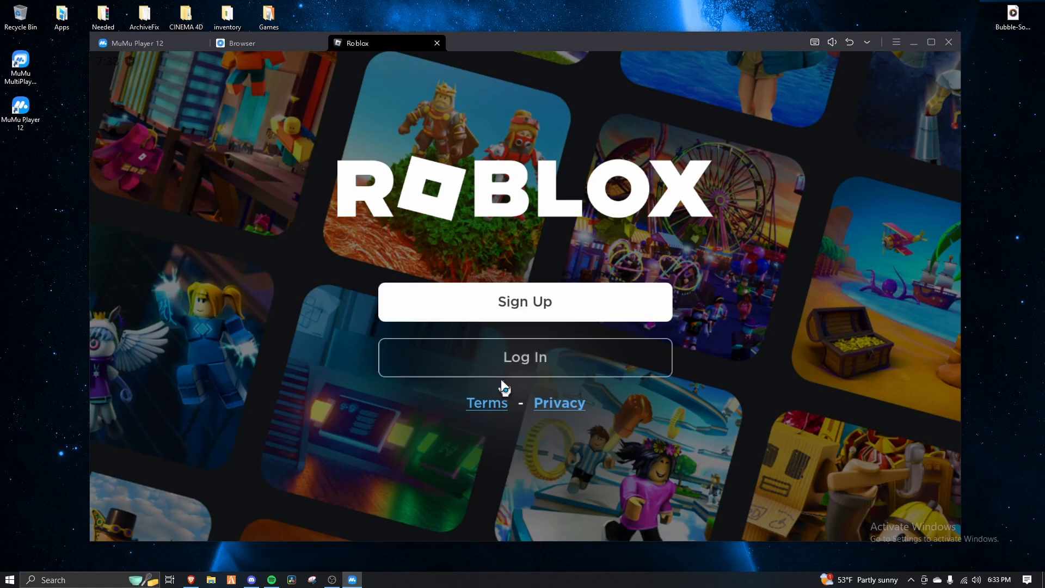
Log in to Roblox and open the Blade Ball game page.
{"action": "left_click", "coordinate": [524, 356]}
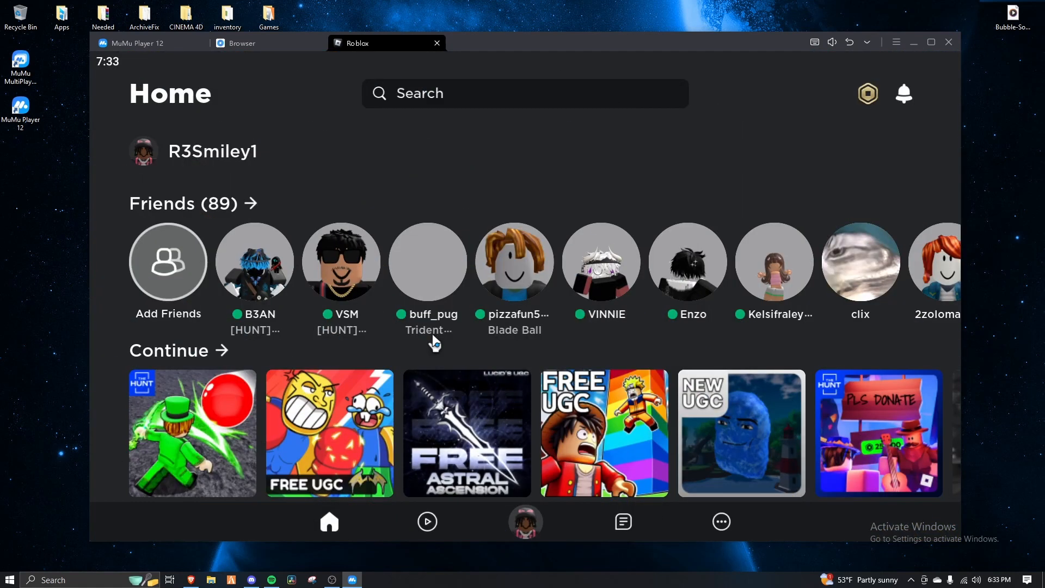
{"action": "scroll", "scroll_direction": "down", "scroll_amount": 3}
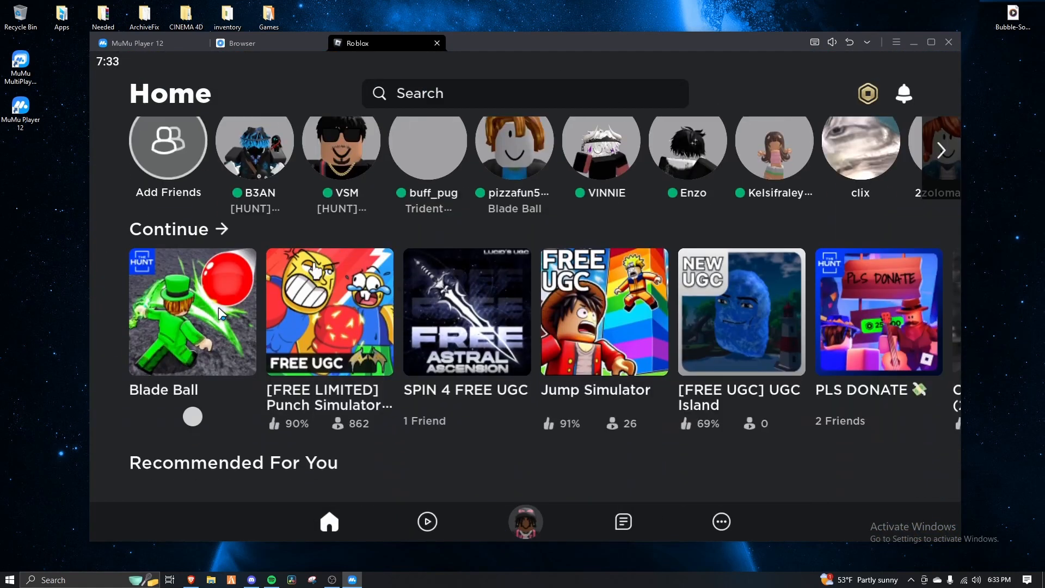
{"action": "left_click", "coordinate": [193, 312]}
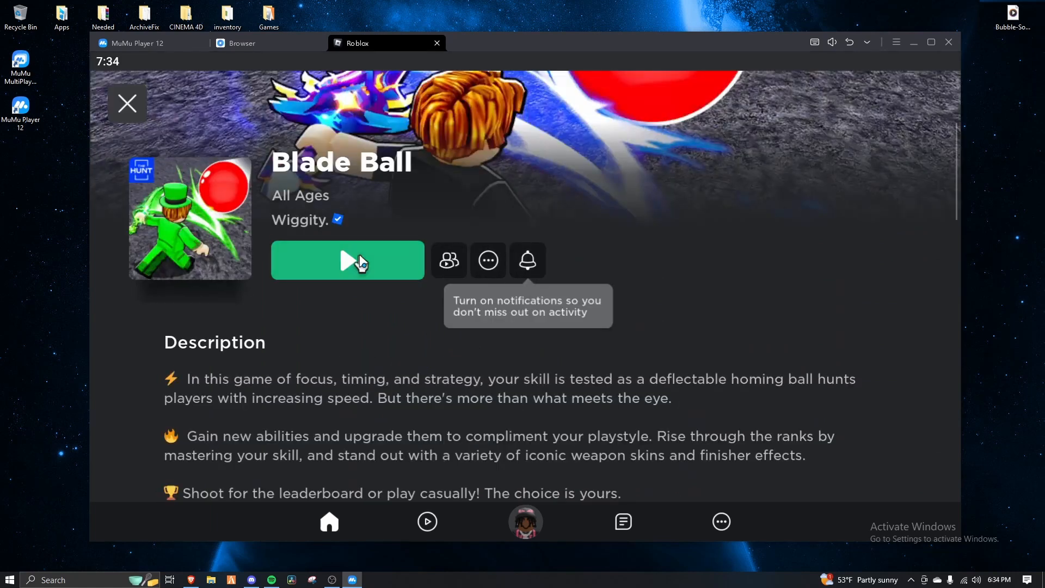
Launch Blade Ball, join a server, and bring up the Vega X Key System window.
{"action": "left_click", "coordinate": [347, 260]}
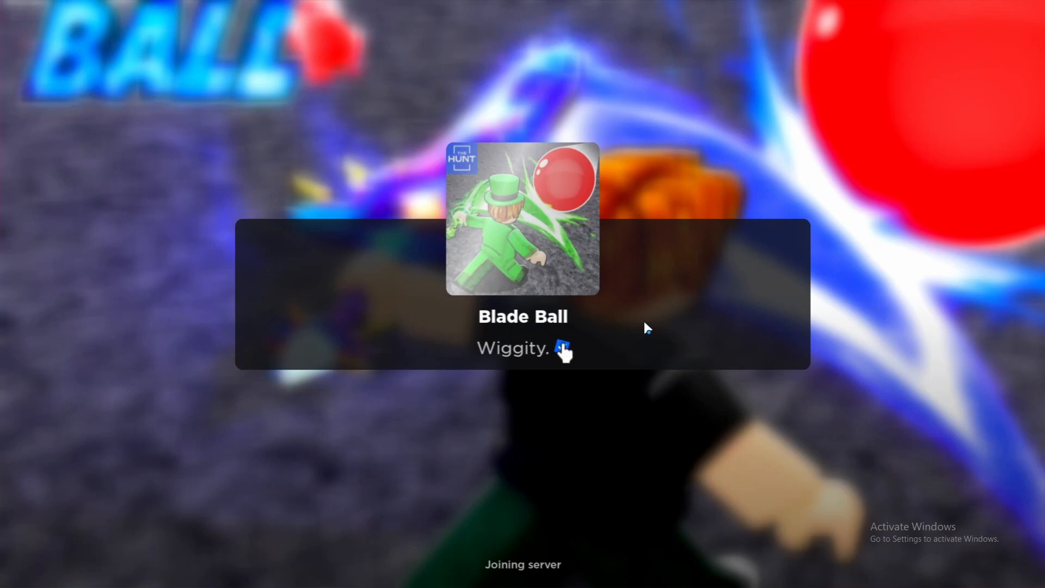
{"action": "mouse_move", "coordinate": [406, 260]}
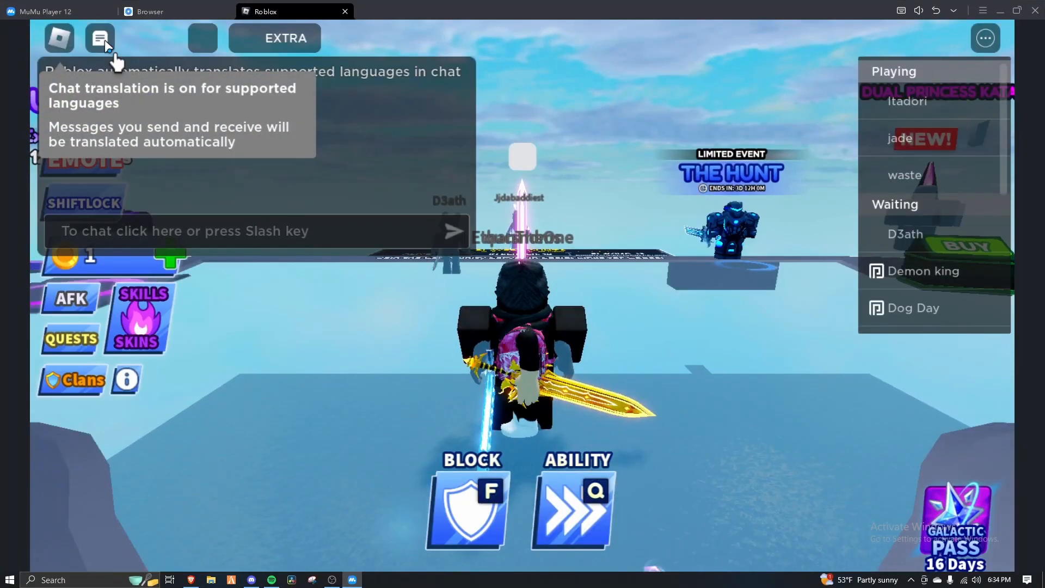
{"action": "mouse_move", "coordinate": [562, 287]}
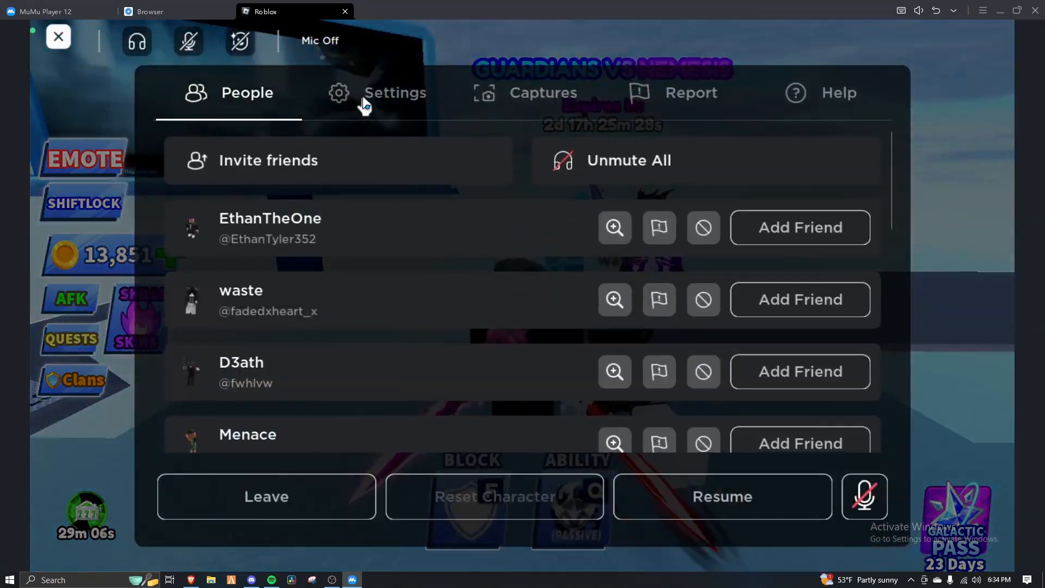
{"action": "left_click", "coordinate": [377, 93]}
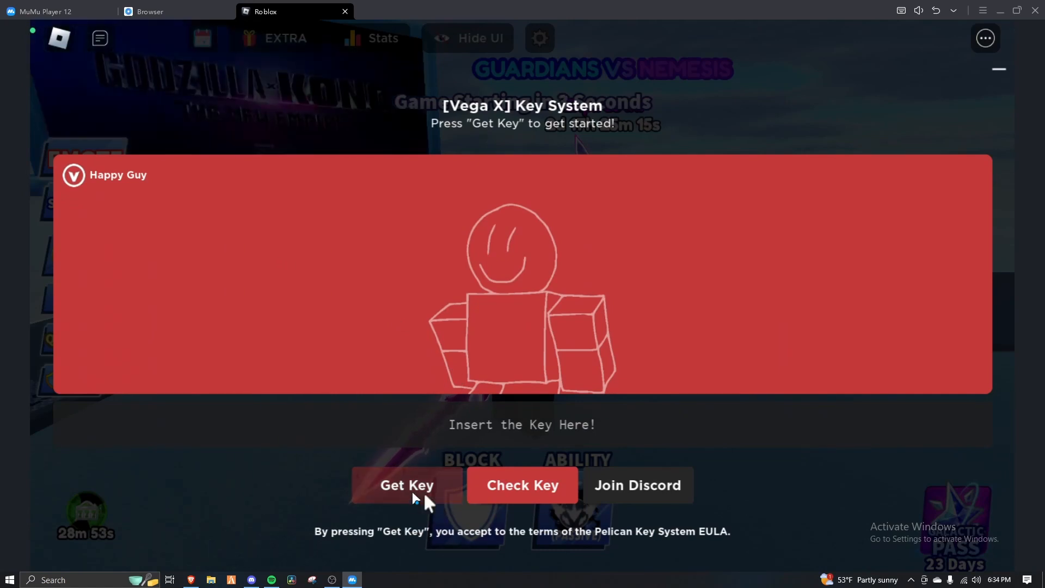
Copy the Vega X Get Key link and paste it into Microsoft Edge.
{"action": "left_click", "coordinate": [407, 485]}
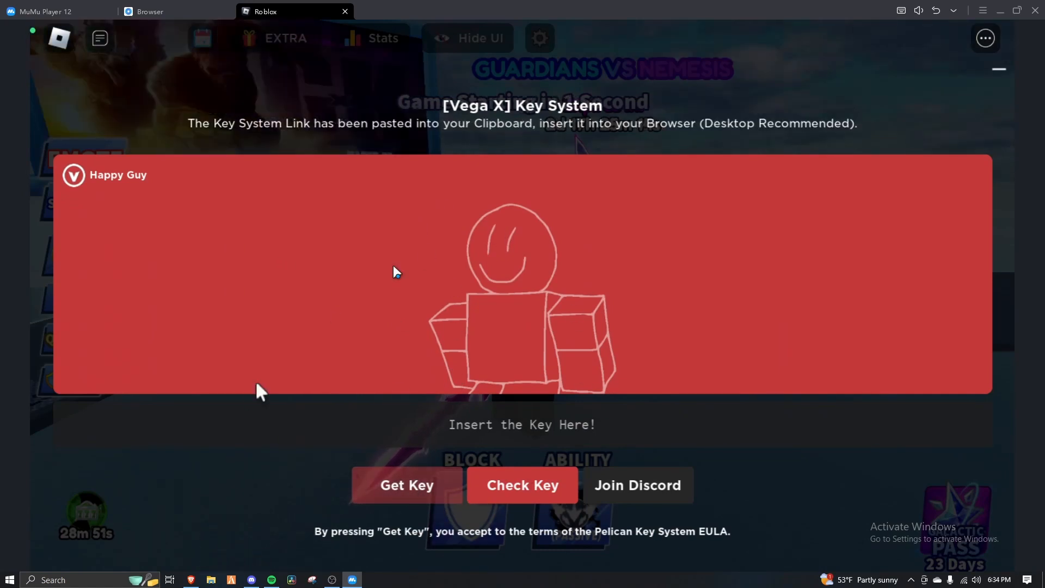
{"action": "type", "text": "m"}
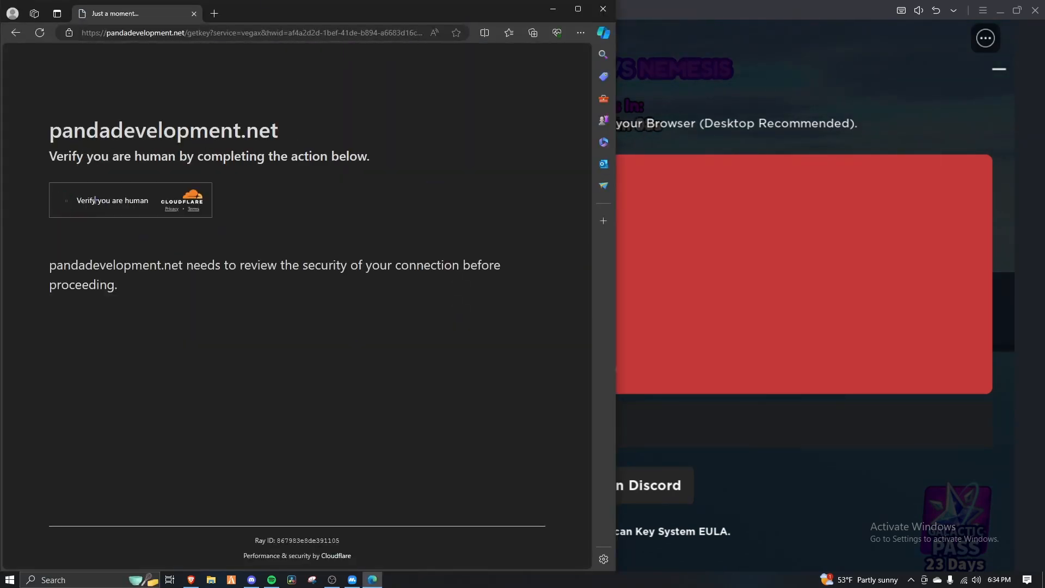
Pass the Cloudflare check and clear checkpoint 1 through the Linkvertise ad page.
{"action": "left_click", "coordinate": [66, 200]}
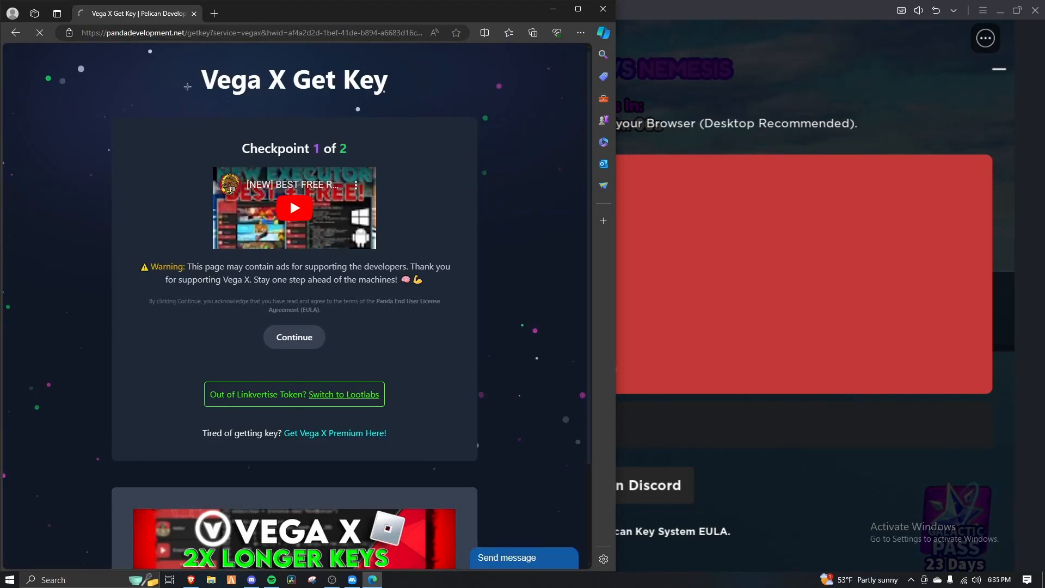
{"action": "left_click", "coordinate": [294, 337]}
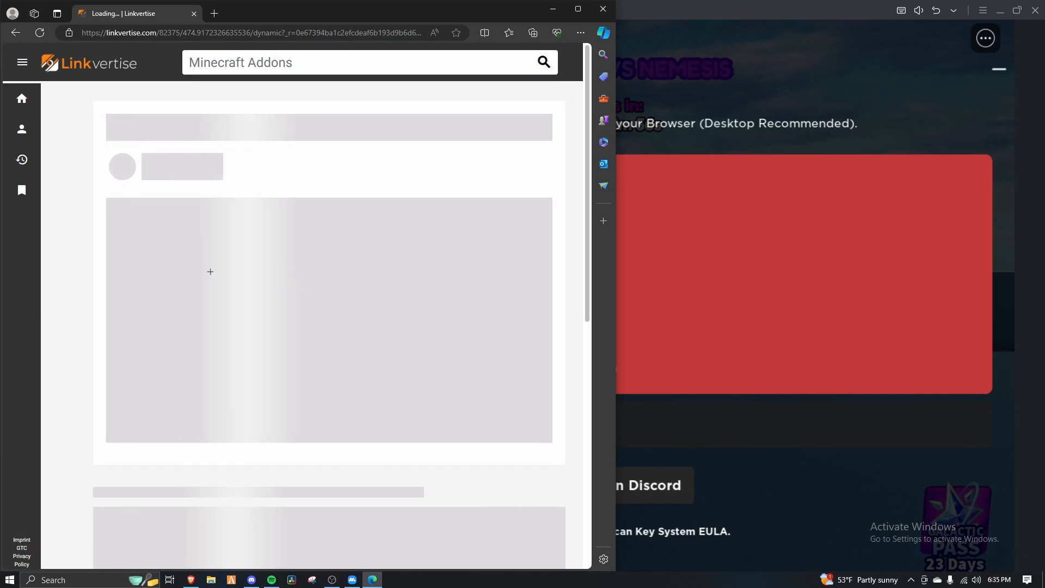
{"action": "type", "text": "Fortni"}
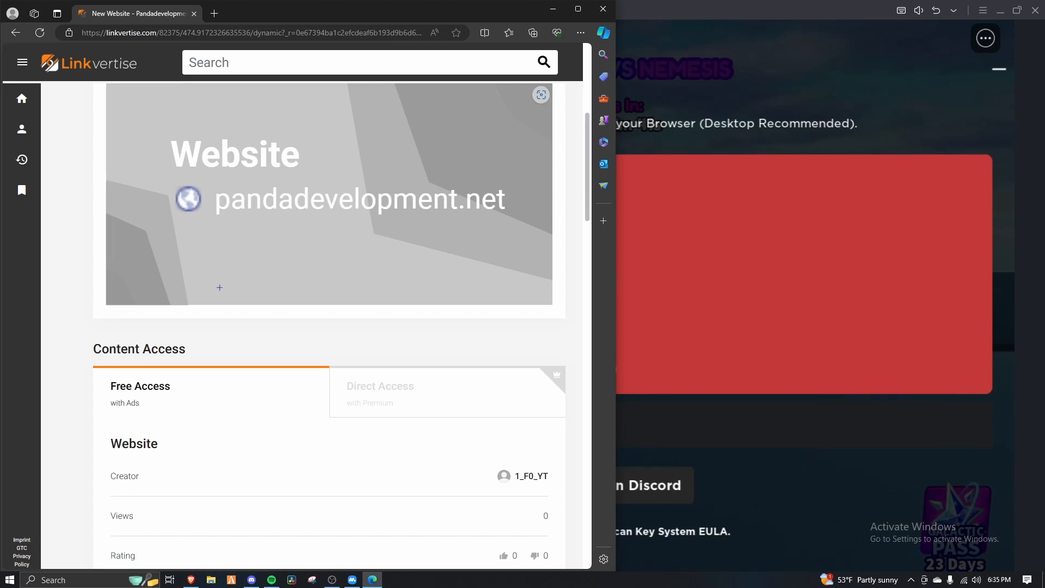
{"action": "scroll", "scroll_direction": "down", "scroll_amount": 3}
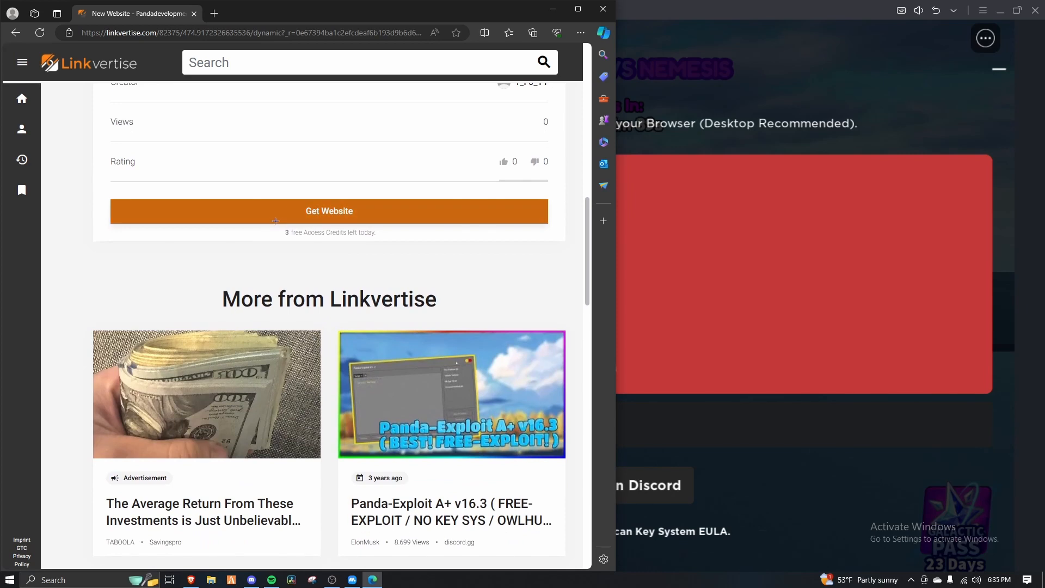
{"action": "left_click", "coordinate": [328, 210]}
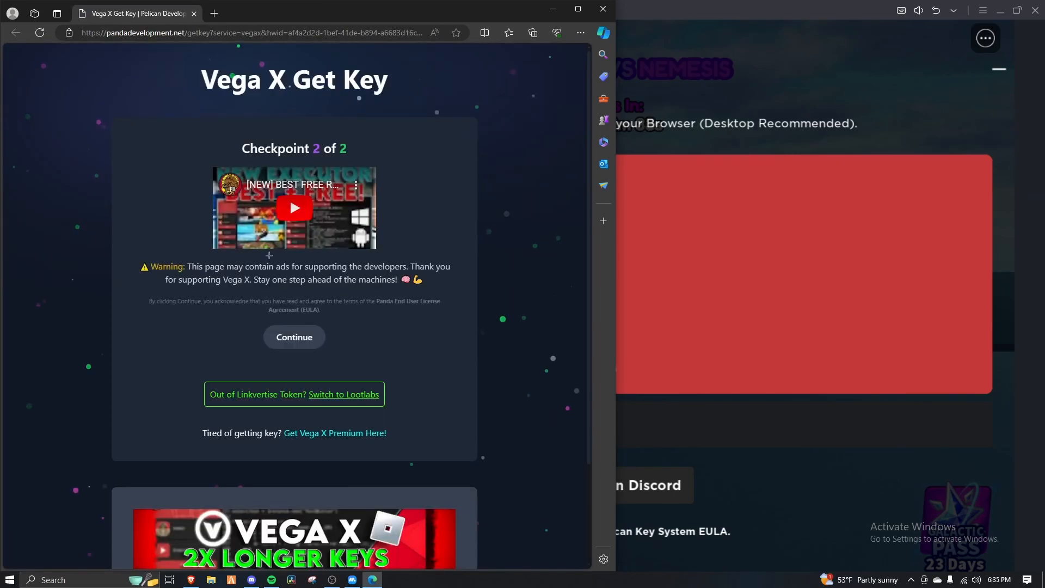
Clear checkpoint 2, closing the ad tab, then copy the generated Vega X key.
{"action": "left_click", "coordinate": [293, 336]}
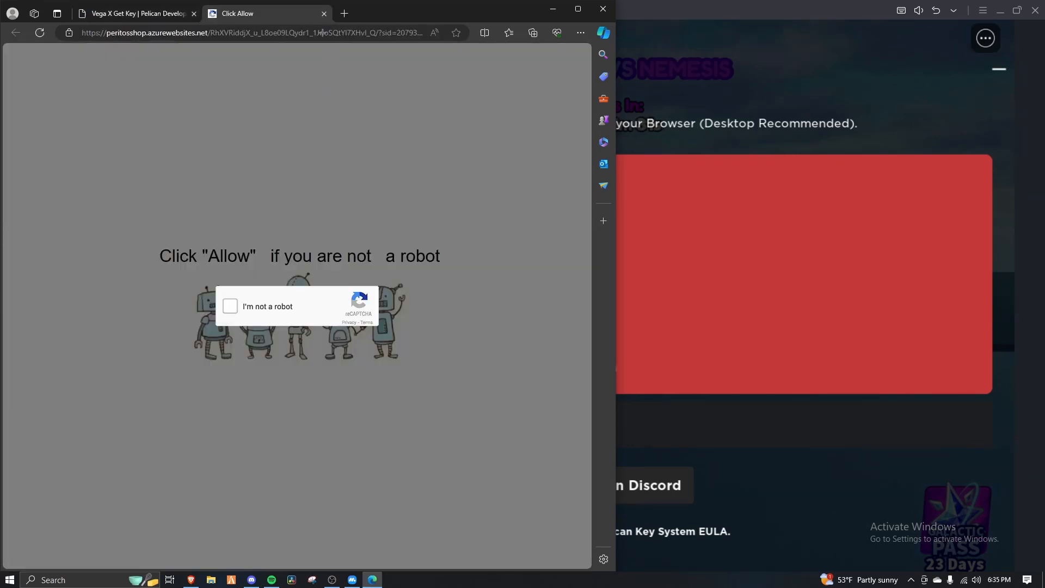
{"action": "left_click", "coordinate": [229, 306]}
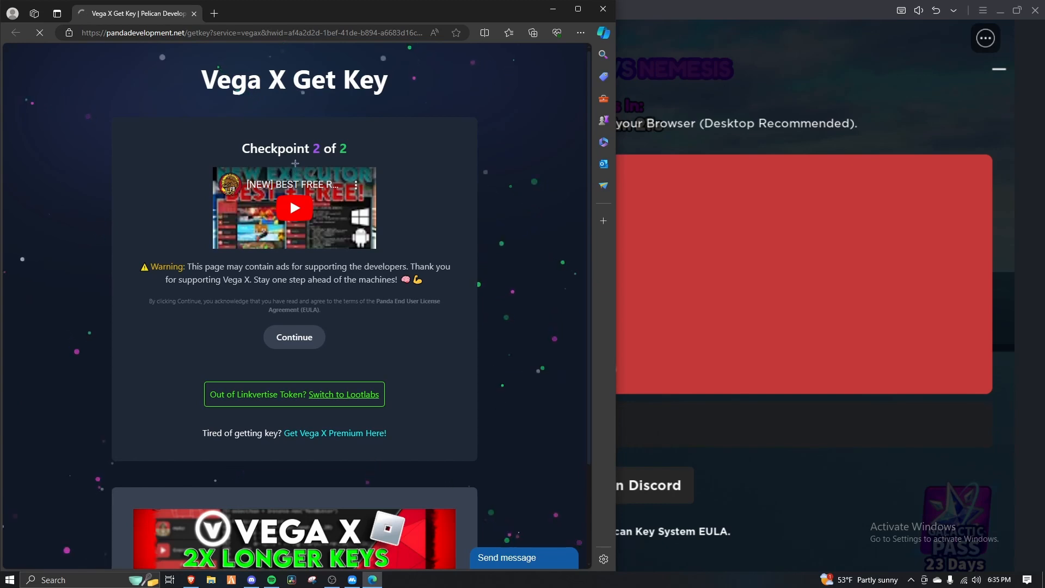
{"action": "left_click", "coordinate": [294, 336]}
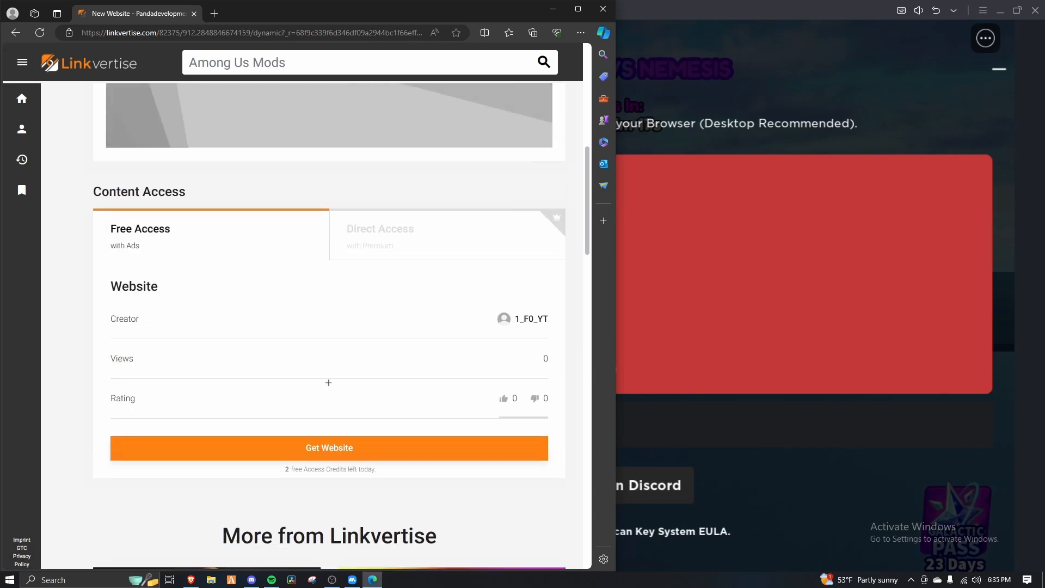
{"action": "left_click", "coordinate": [328, 448]}
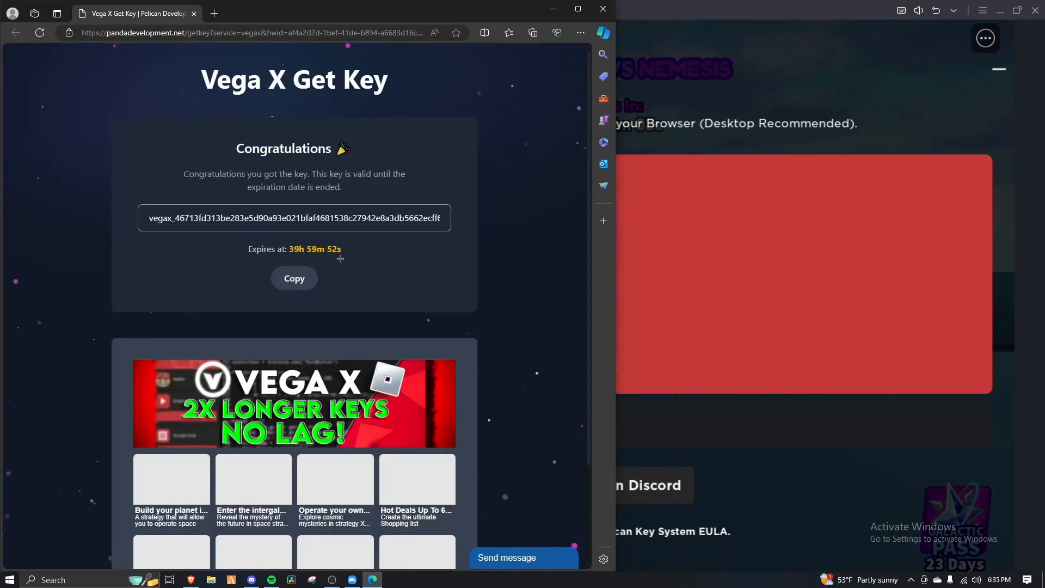
{"action": "left_click", "coordinate": [293, 278]}
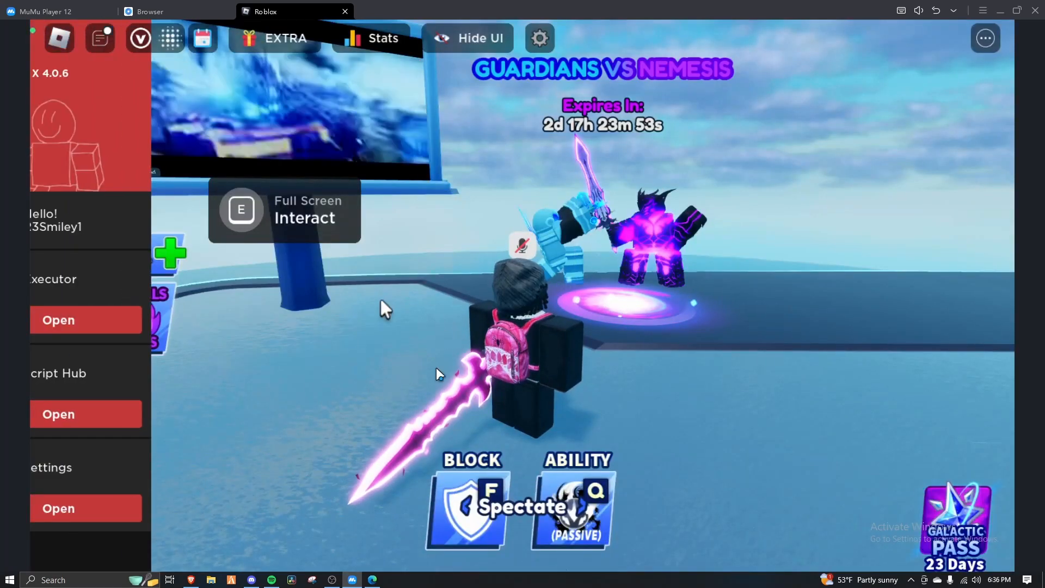
Take the Neon.C Hub loadstring from Discord and execute it in Vega X Executor.
{"action": "left_click", "coordinate": [9, 579]}
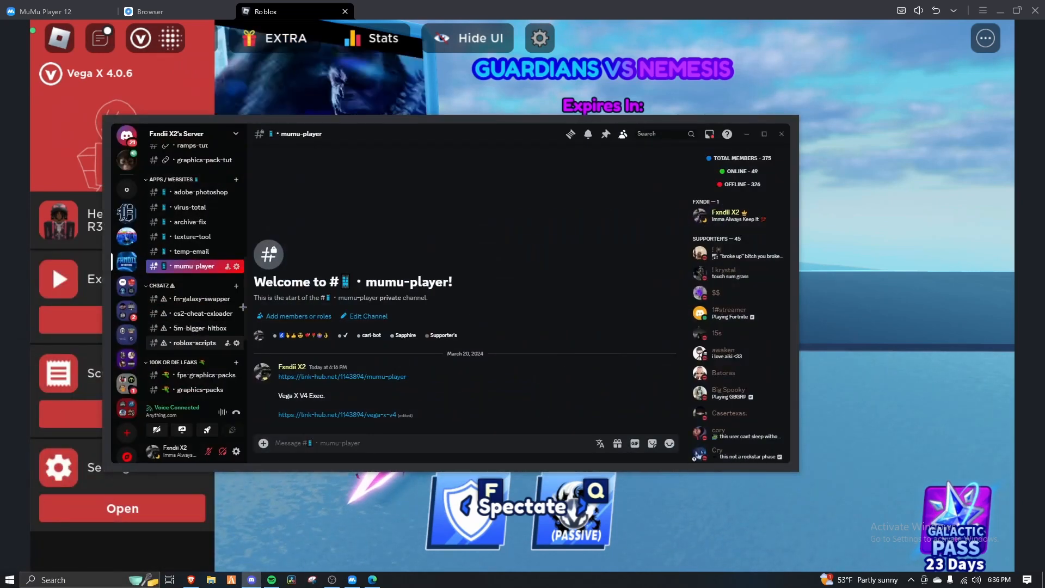
{"action": "left_click", "coordinate": [194, 343]}
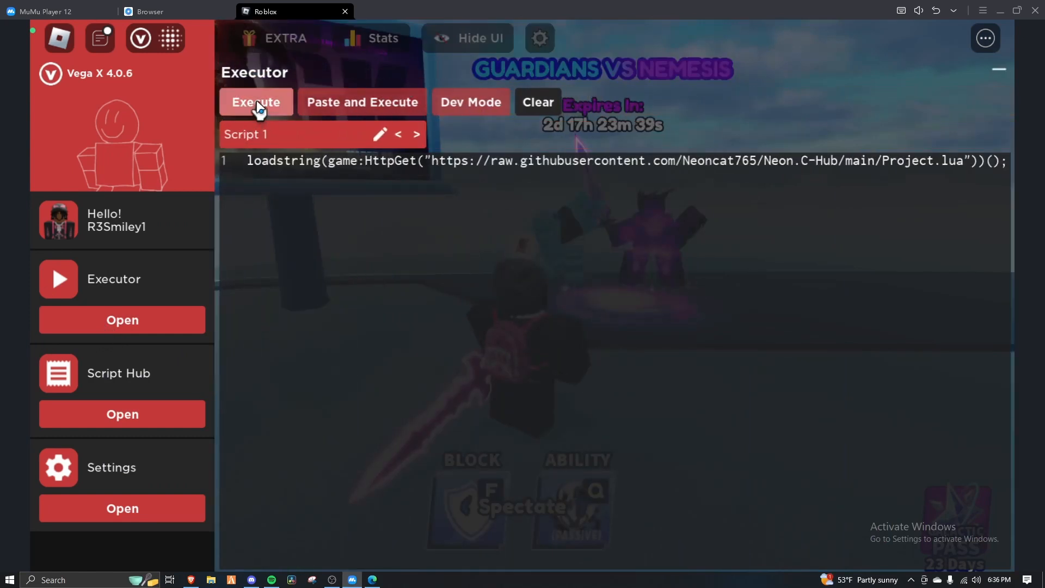
{"action": "left_click", "coordinate": [140, 38]}
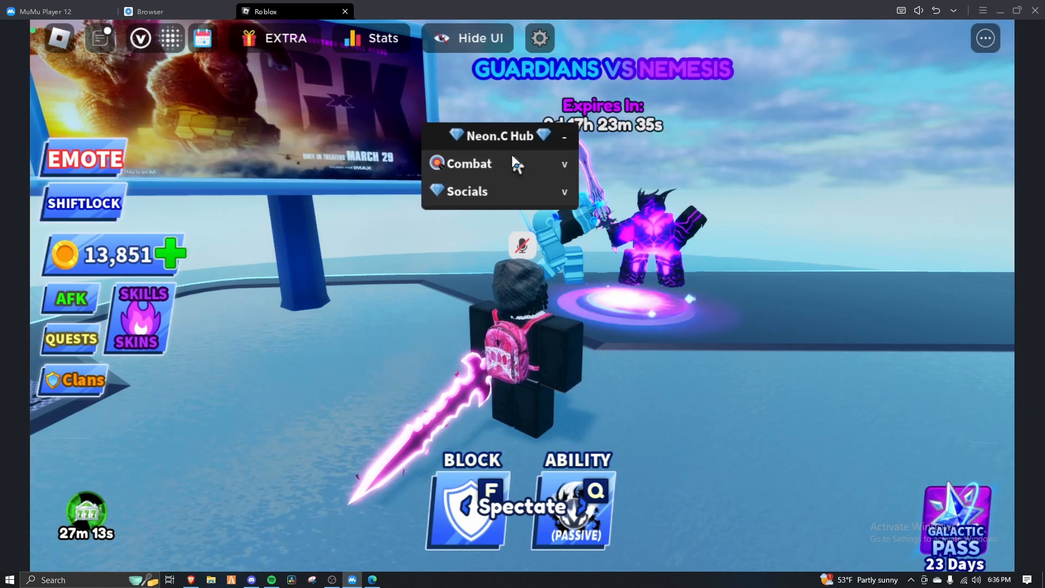
Under Neon.C Hub's Combat section, switch on Auto Parry, Auto Spam and Auto Detect Spam.
{"action": "left_click", "coordinate": [469, 163]}
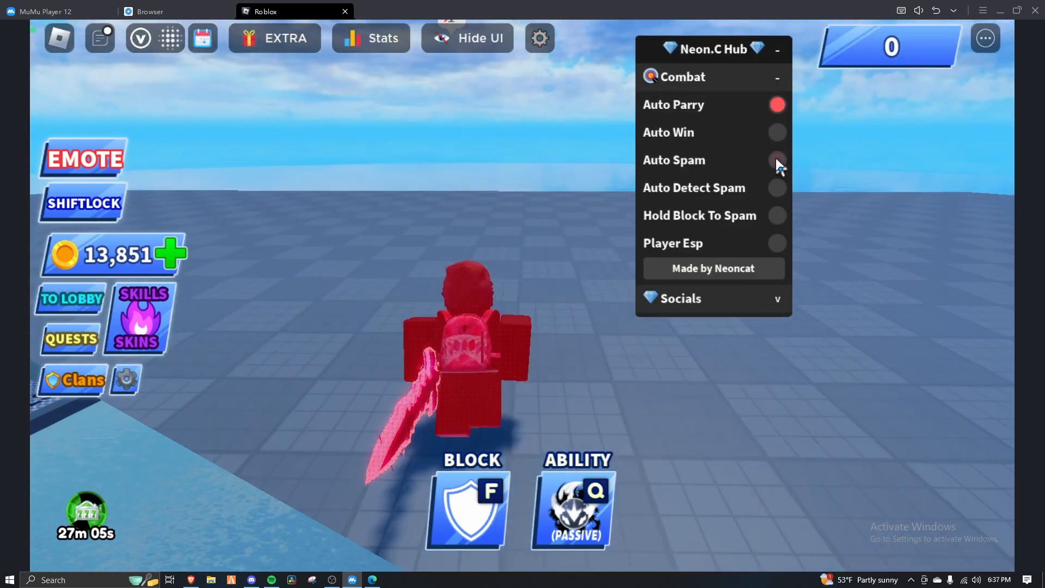
{"action": "left_click", "coordinate": [777, 160]}
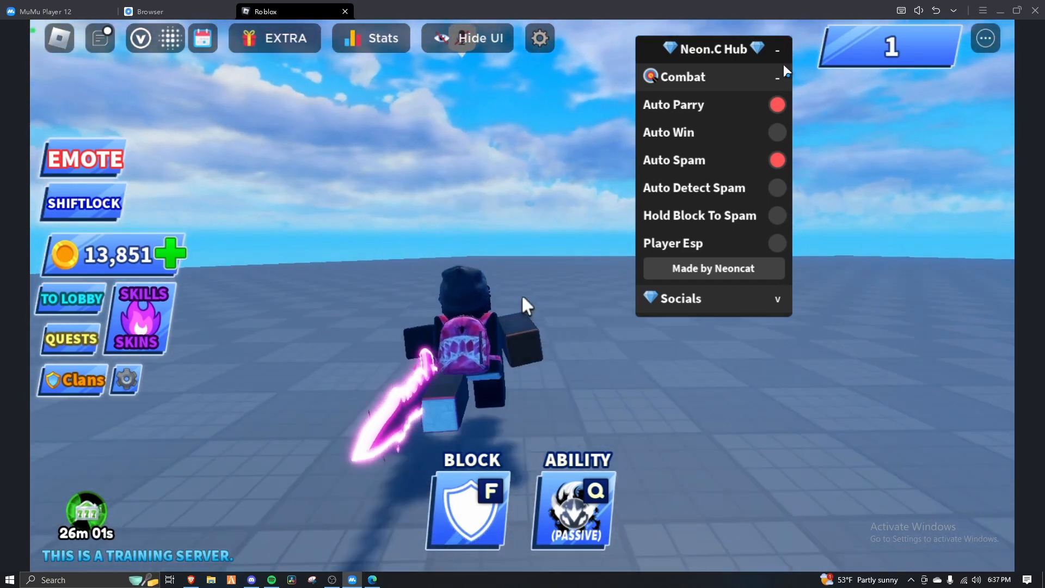
{"action": "left_click", "coordinate": [777, 77]}
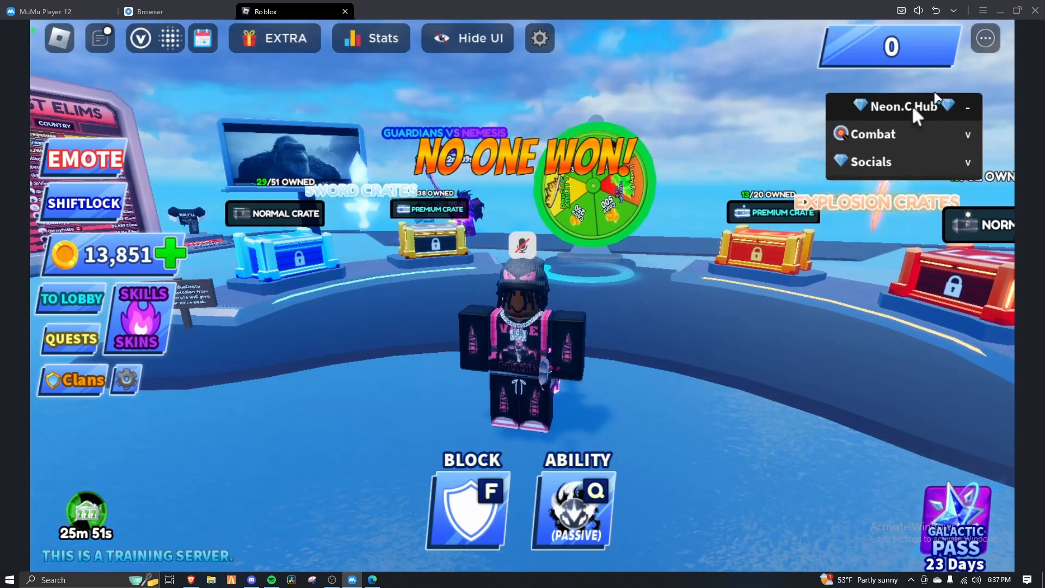
{"action": "left_click", "coordinate": [873, 134]}
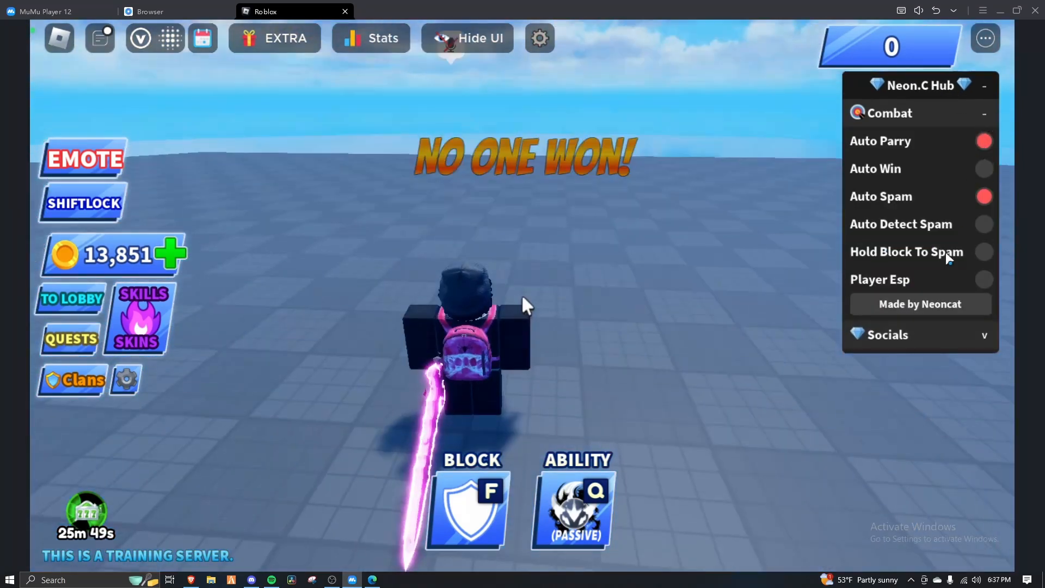
{"action": "left_click", "coordinate": [983, 224]}
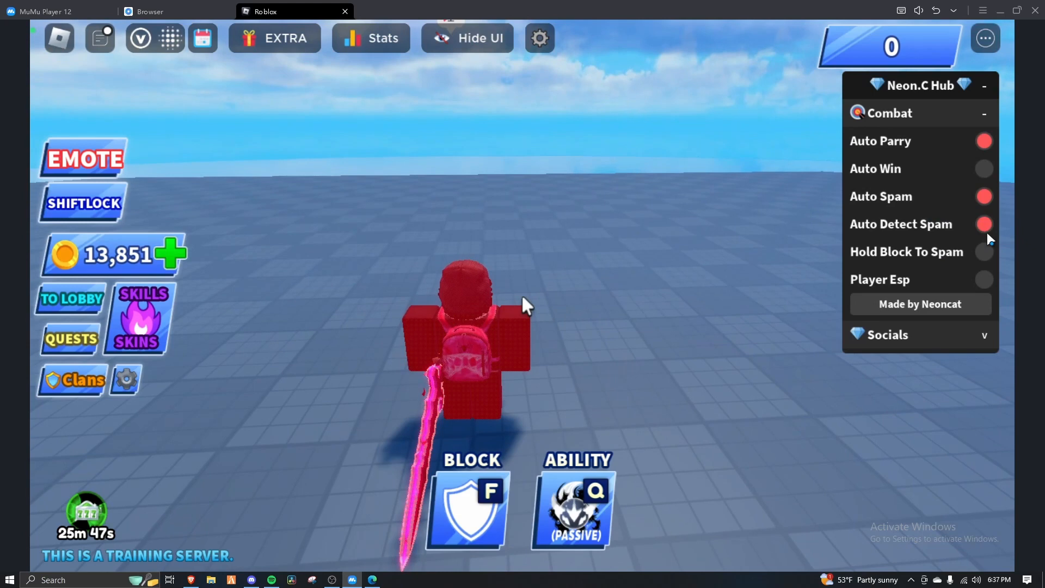